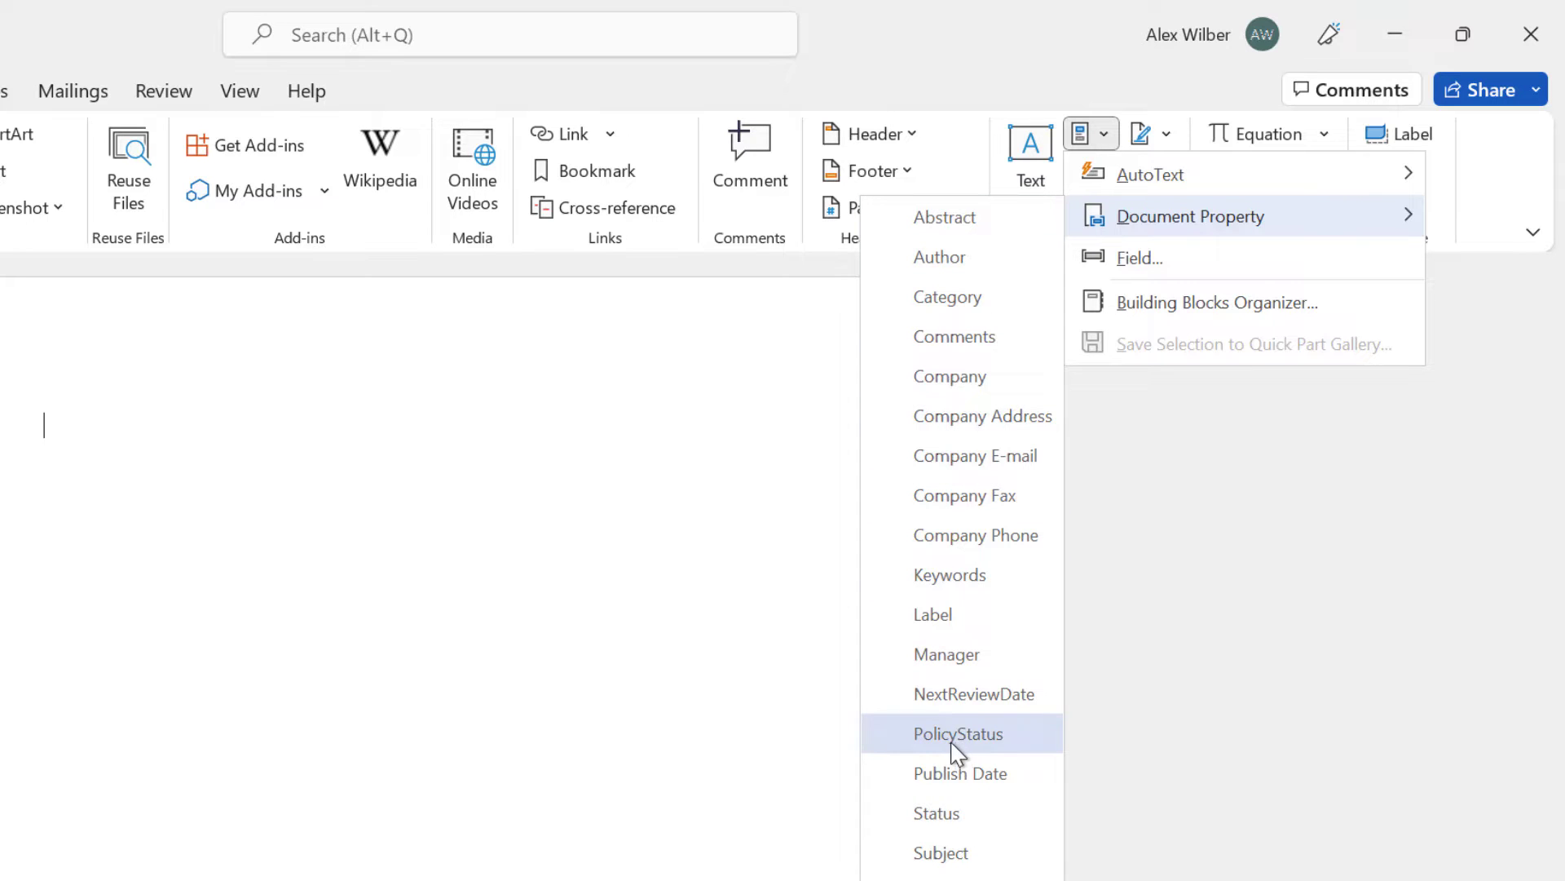
- Insert the PolicyStatus property (Expired) and the NextReviewDate 10/26/2022 below it
{"action": "left_click", "coordinate": [957, 734]}
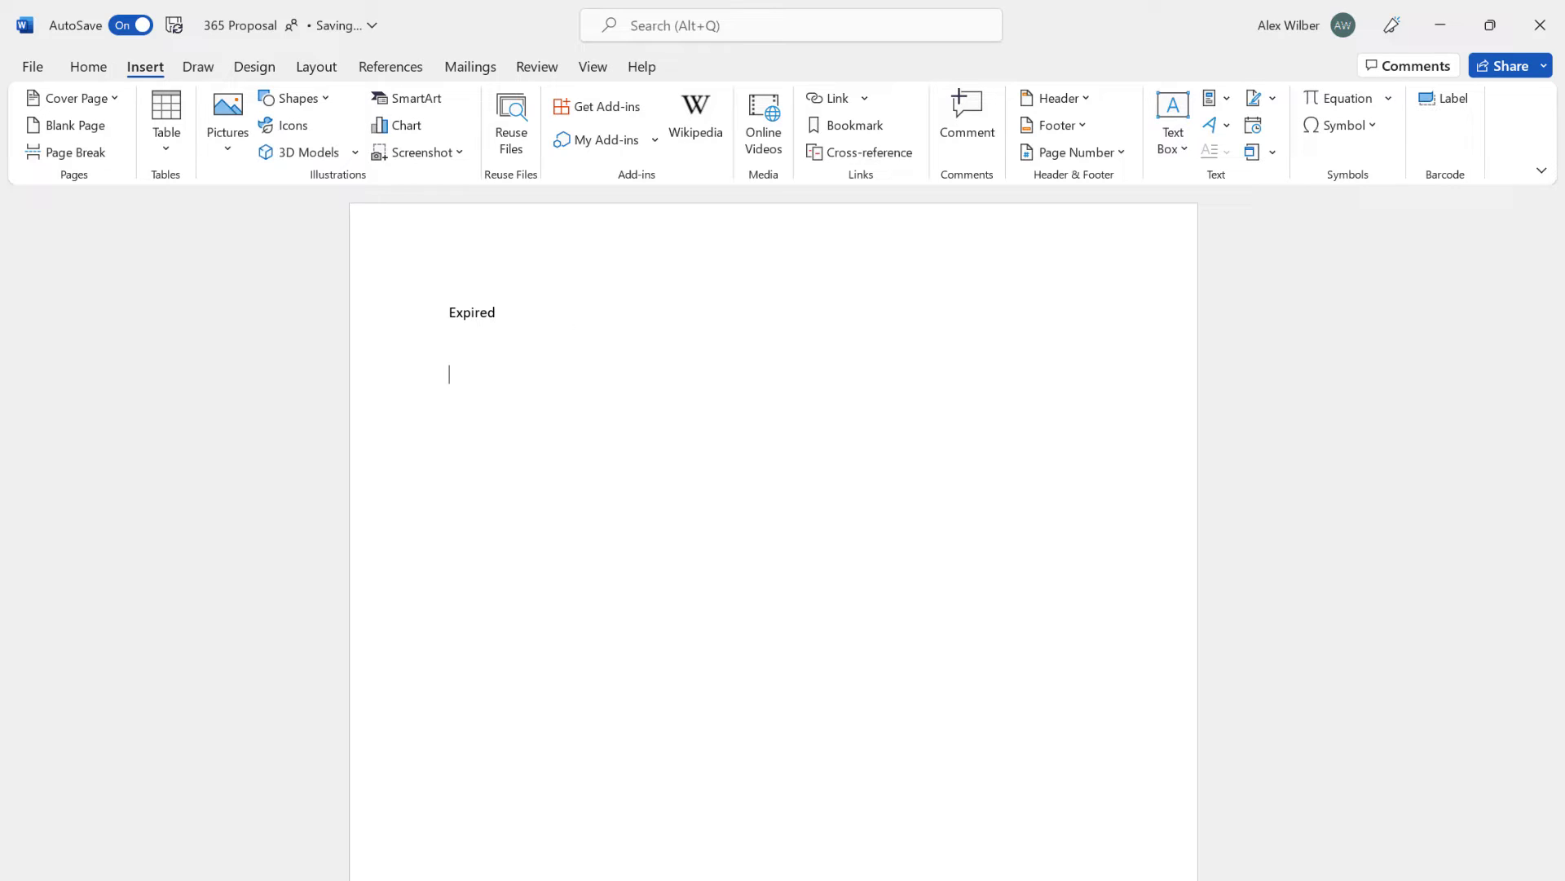
{"action": "type", "text": "10/26/2022"}
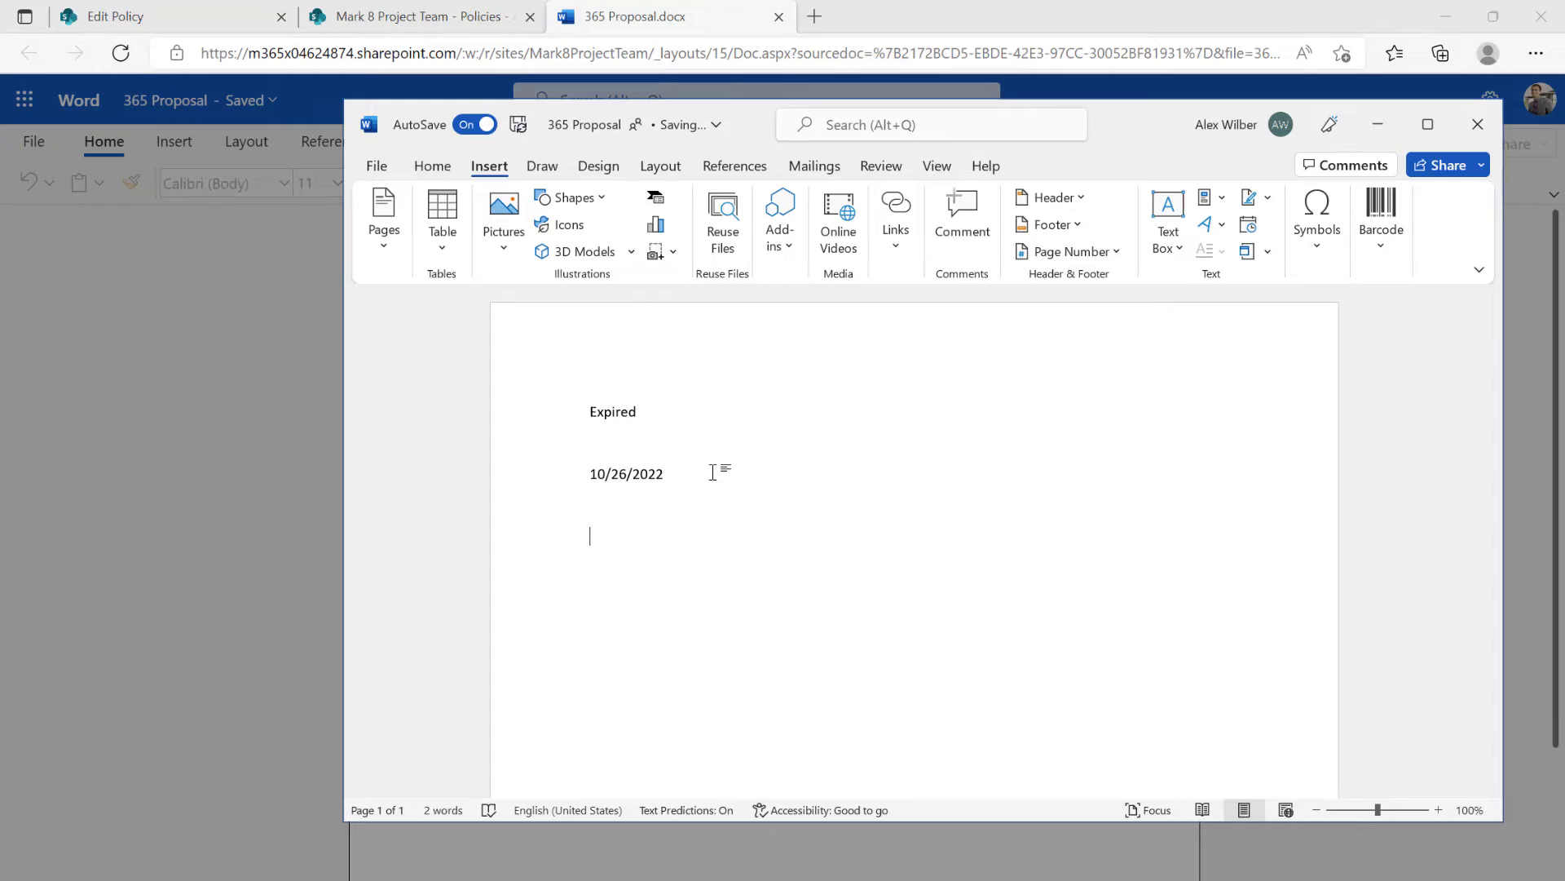
- Select the NextReviewDate control so AutoSave syncs 365 Proposal.docx to SharePoint
{"action": "left_click", "coordinate": [419, 16]}
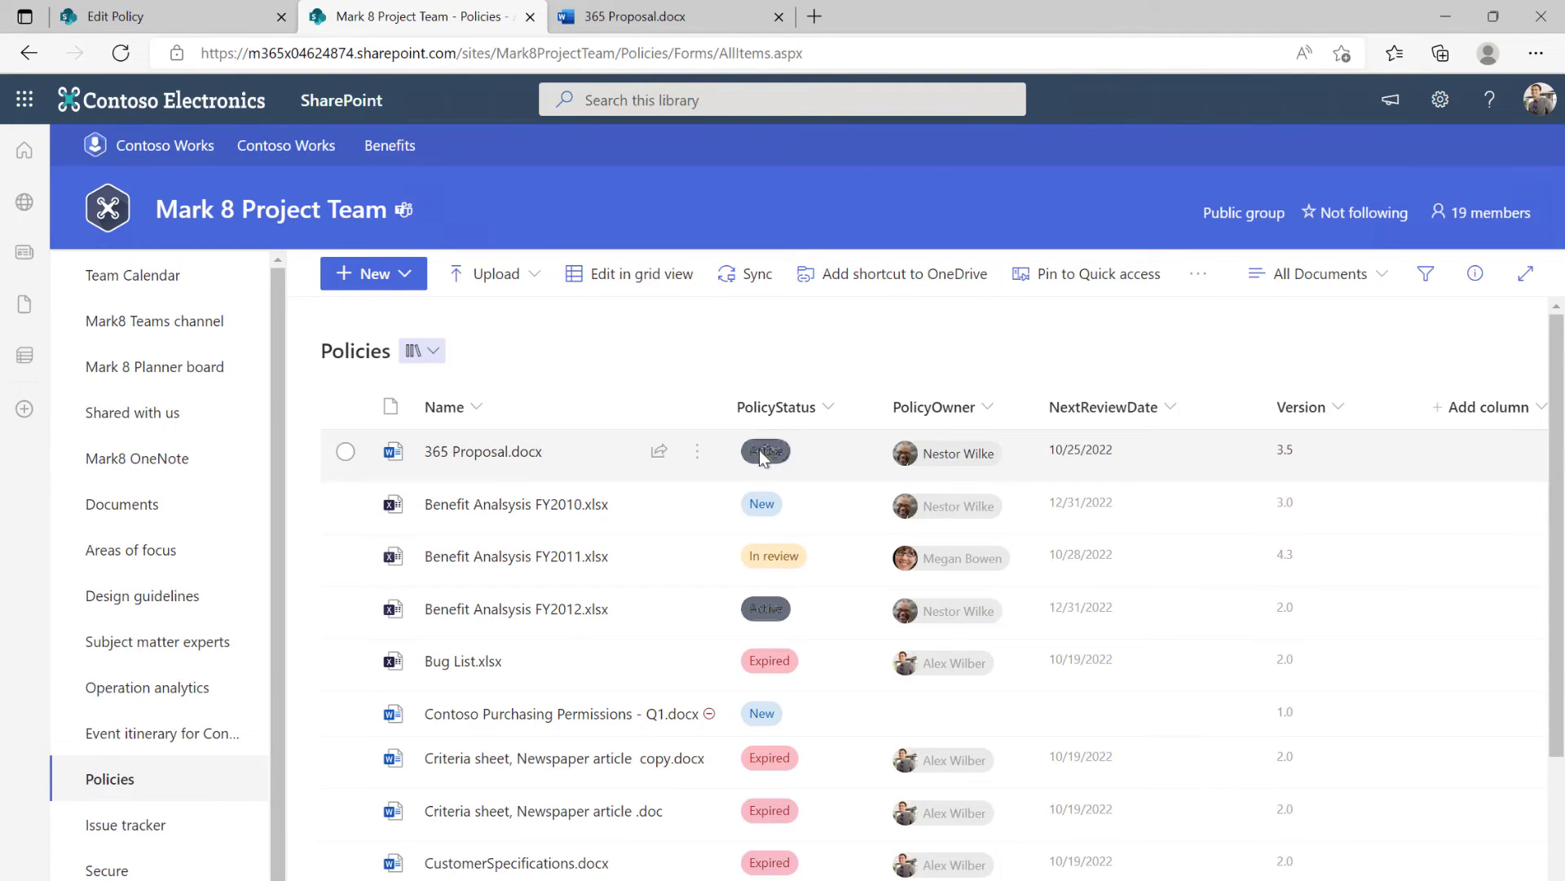
- View the PolicyStatus value of 365 Proposal.docx in the Policies library
{"action": "left_click", "coordinate": [482, 450]}
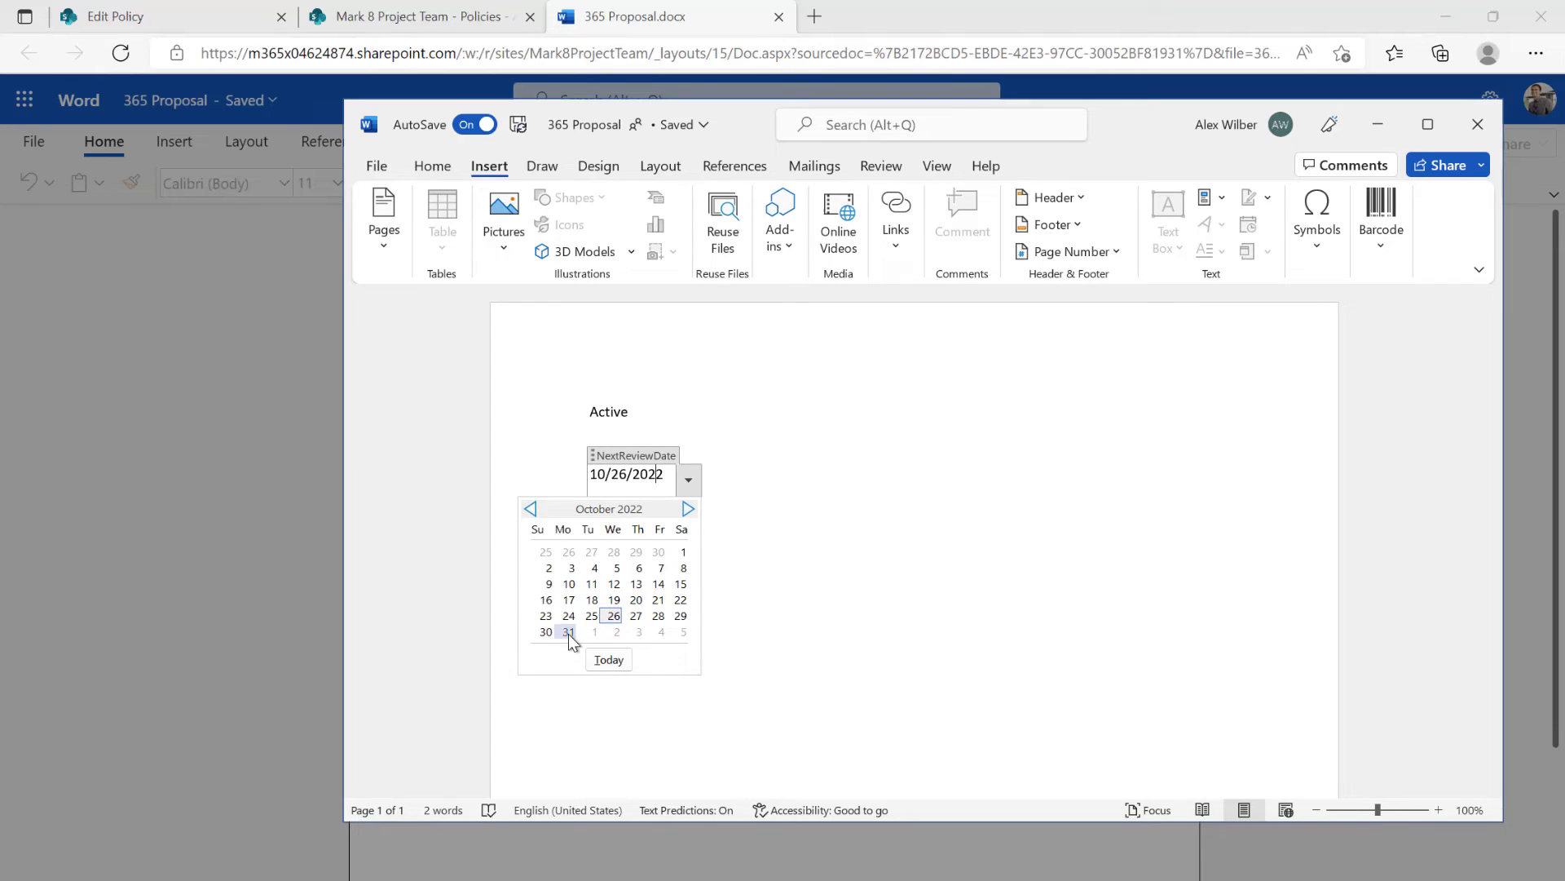
- Set NextReviewDate to October 31, 2022 under the Active status, autosaved
{"action": "left_click", "coordinate": [567, 632]}
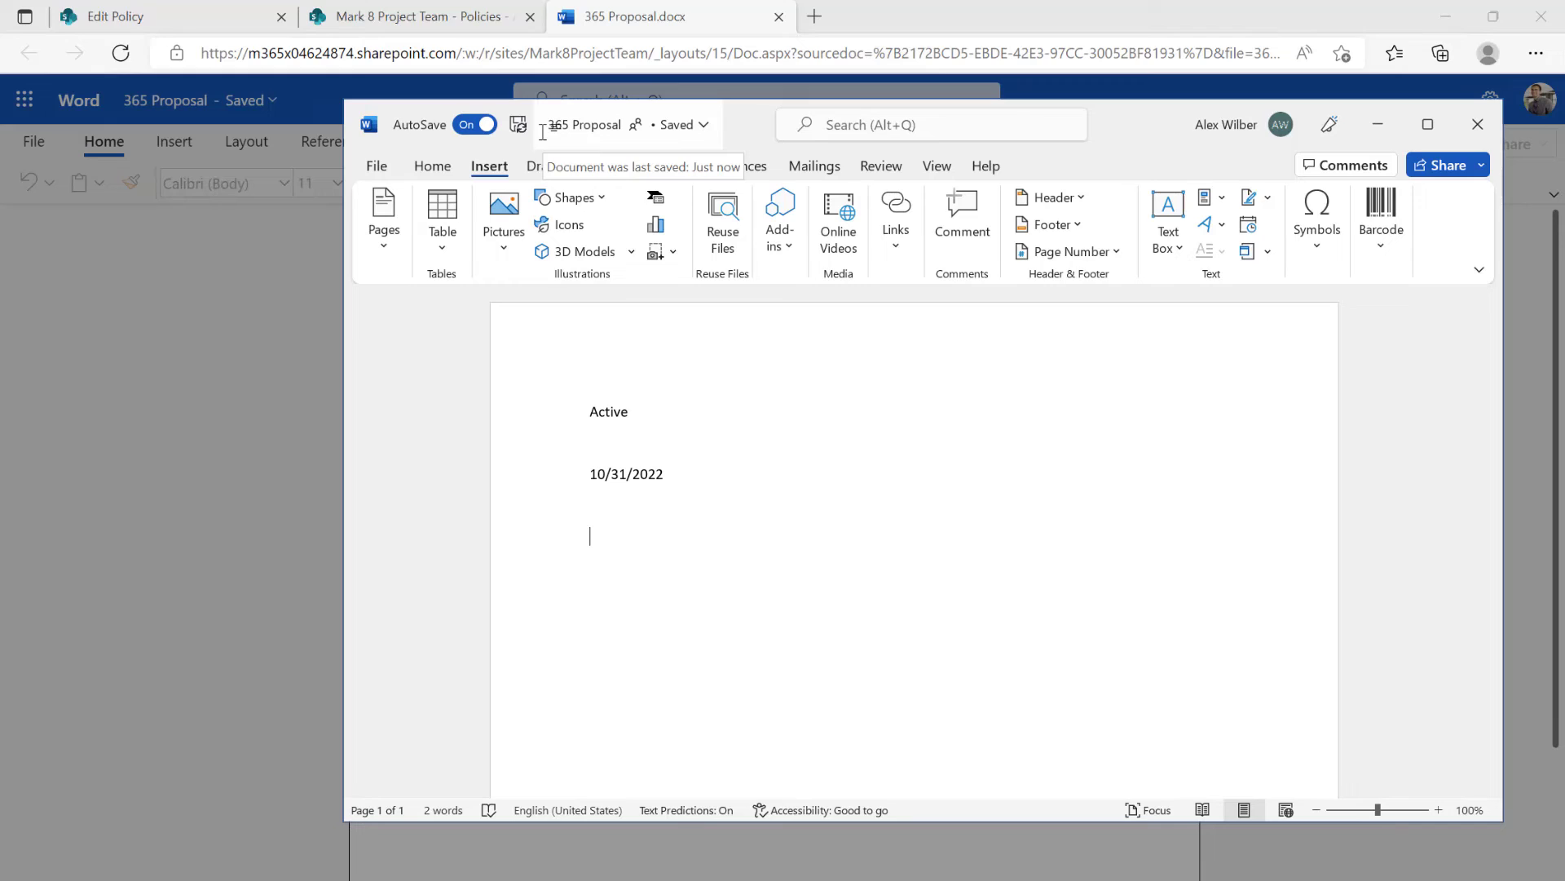